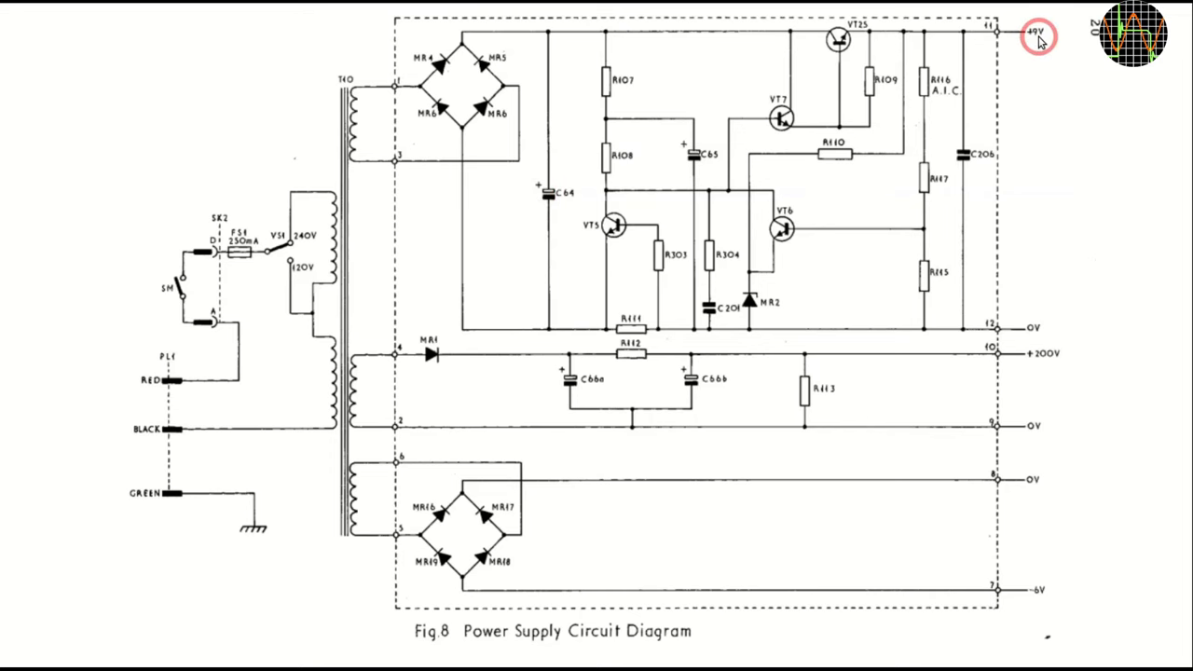
mouse_move(1014, 374)
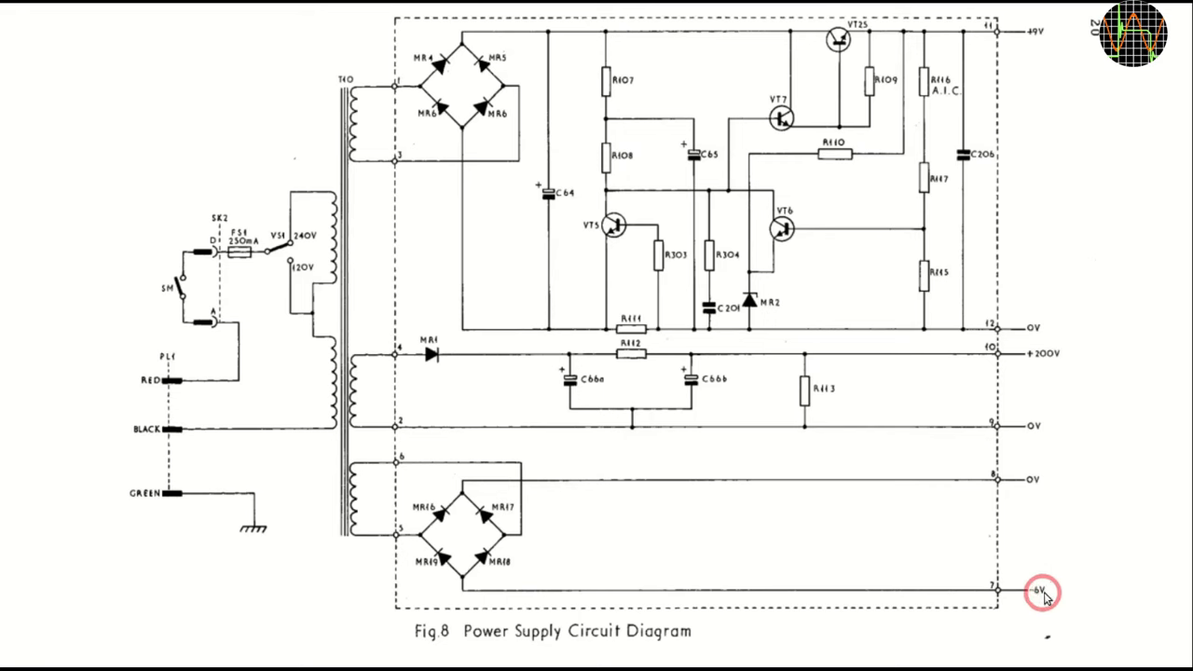
mouse_move(884, 532)
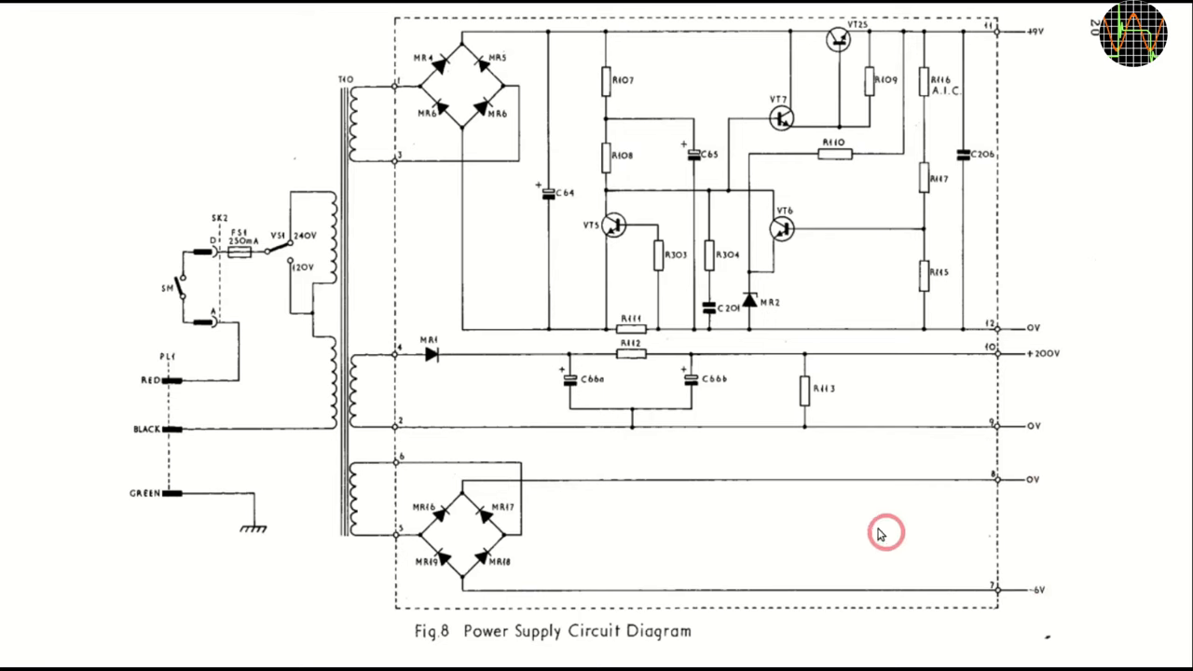
mouse_move(363, 135)
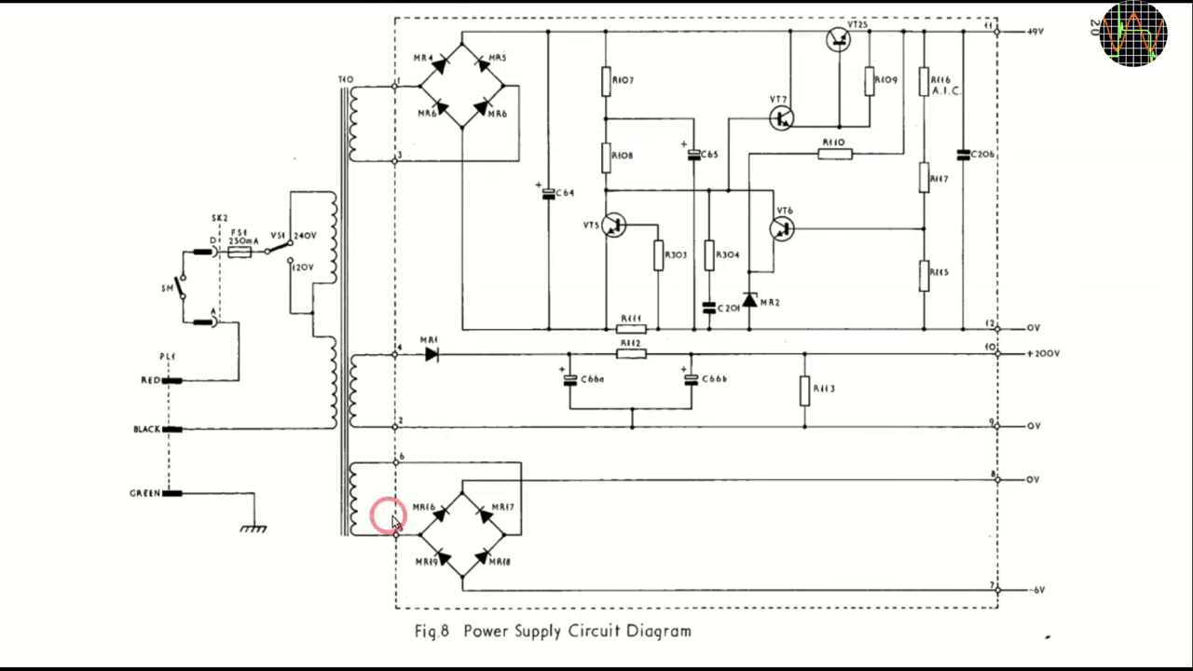
mouse_move(1053, 374)
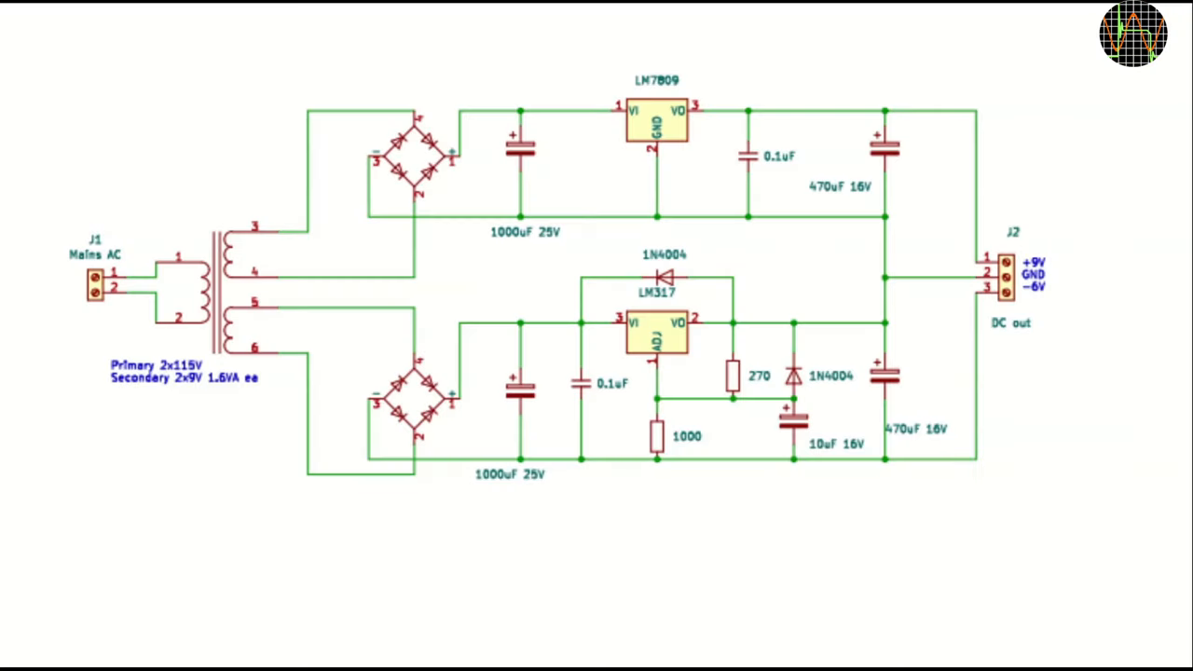
left_click(386, 195)
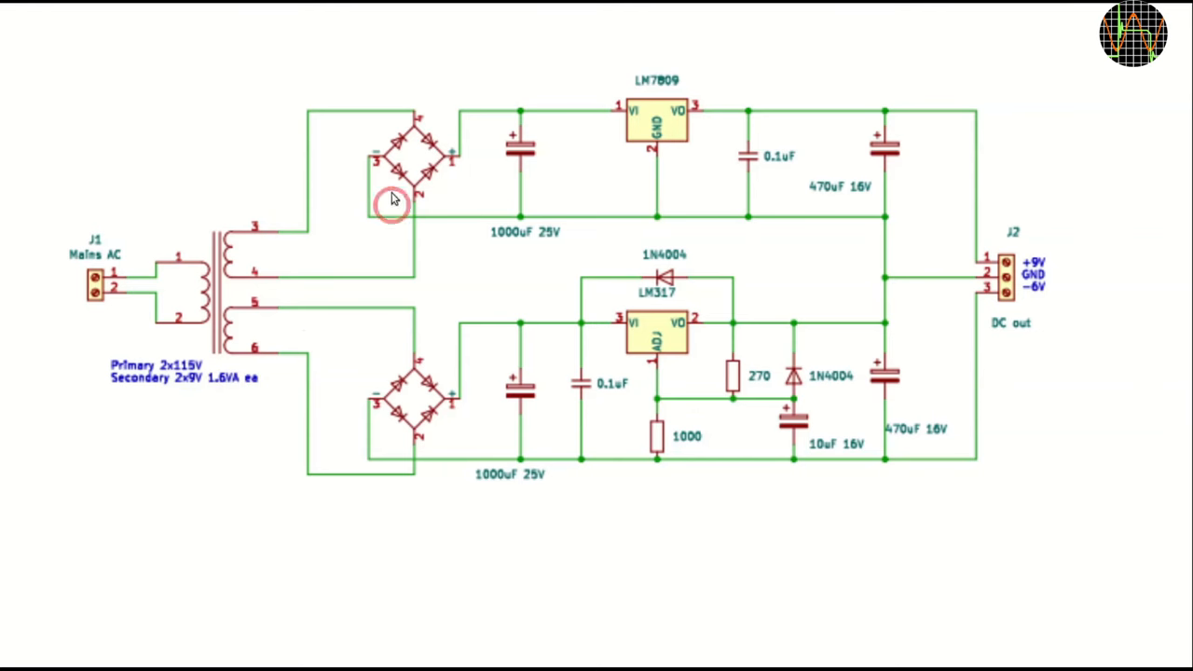
mouse_move(1039, 266)
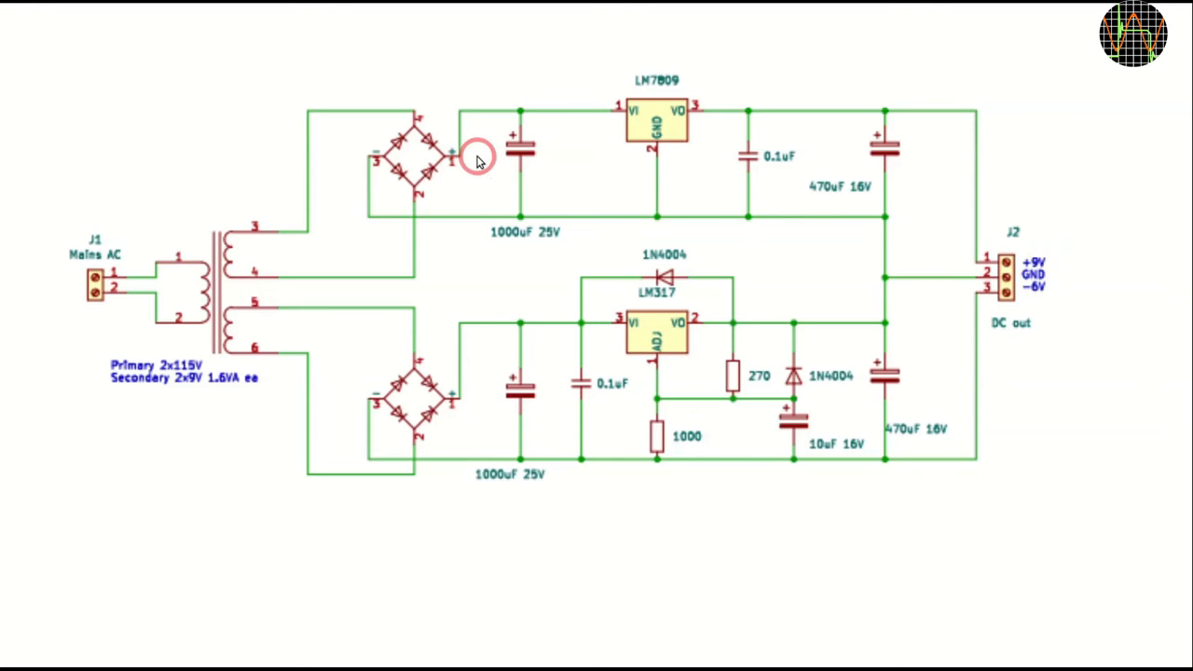
mouse_move(251, 258)
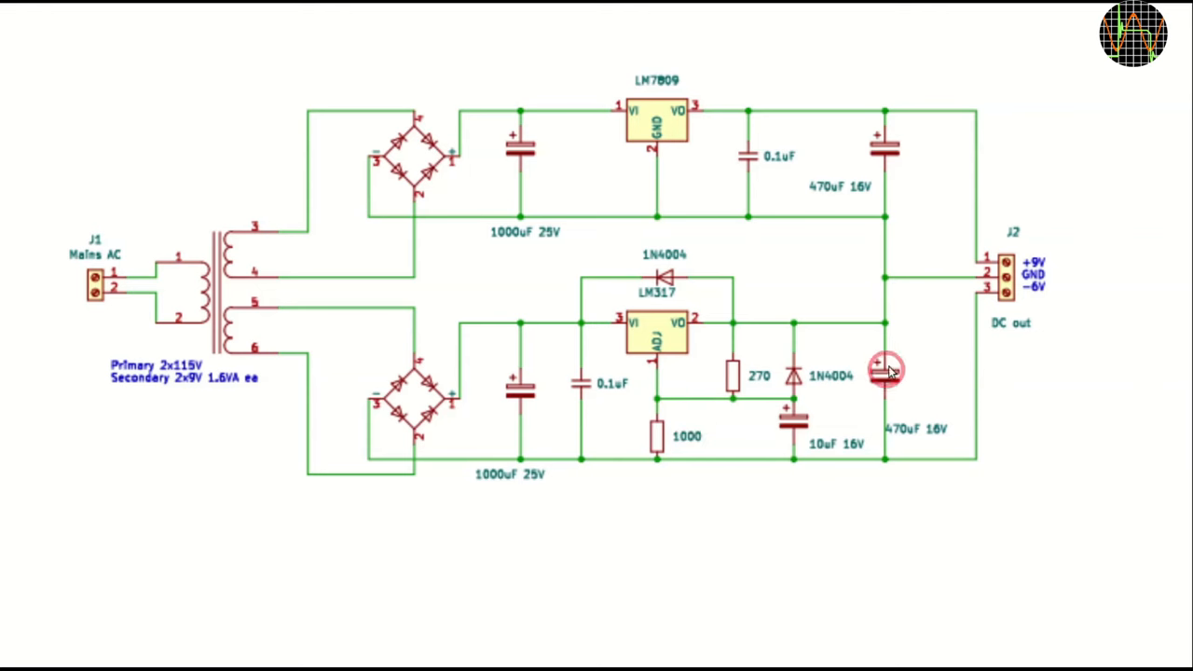
mouse_move(901, 312)
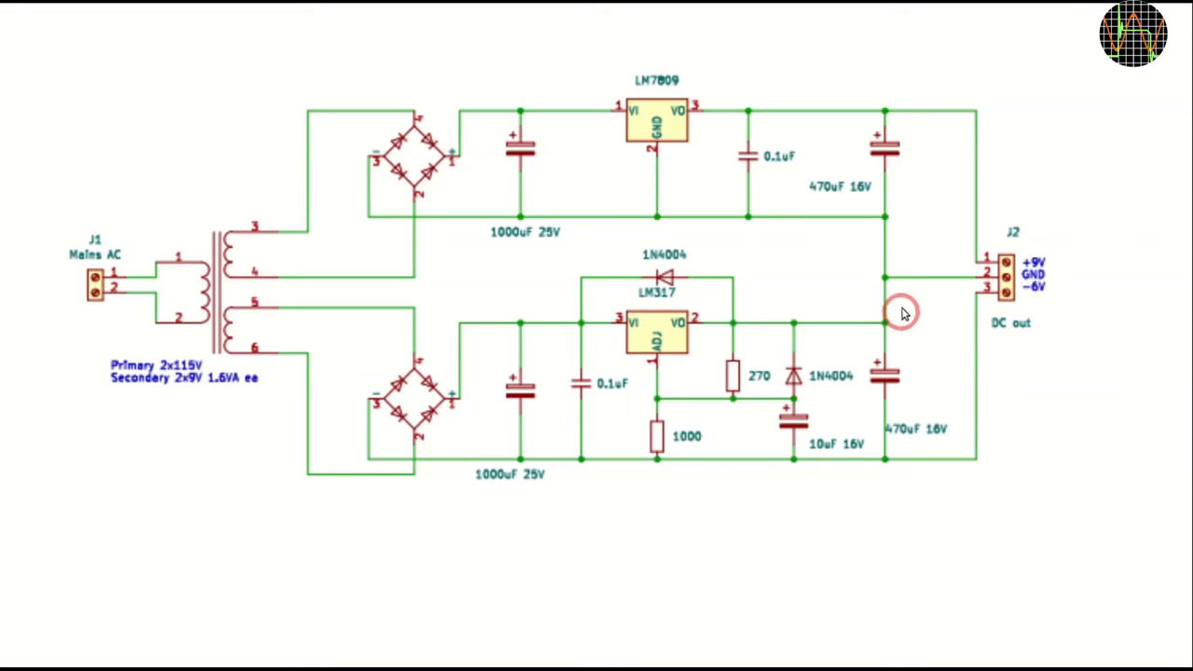
mouse_move(1012, 390)
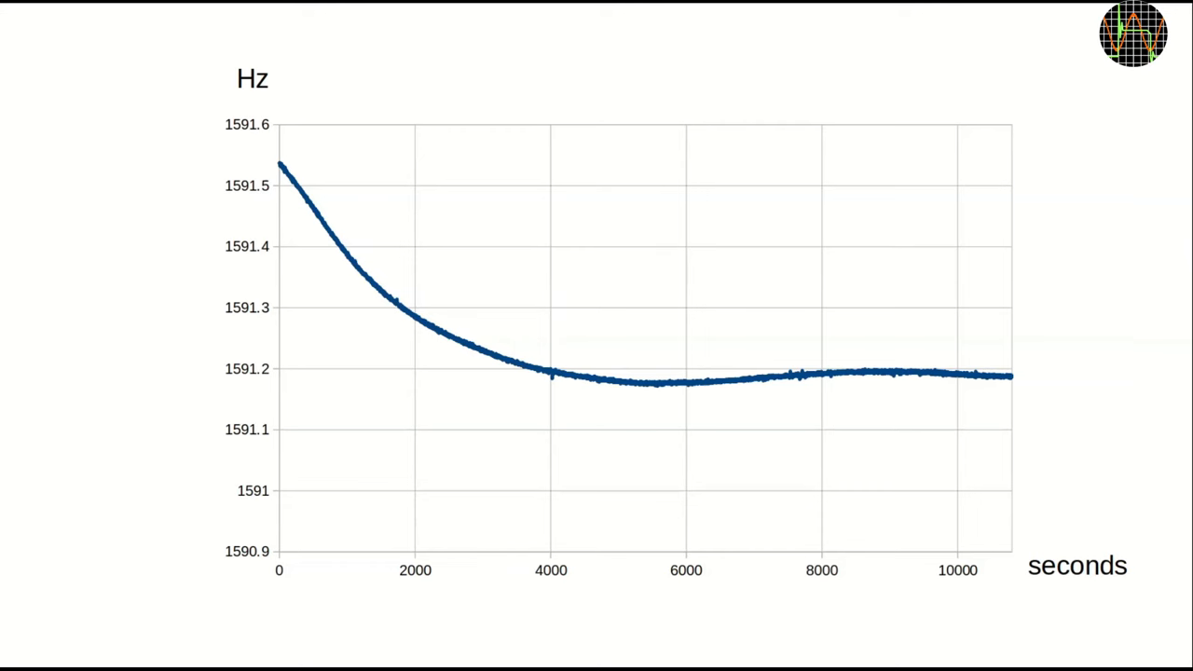
left_click(442, 573)
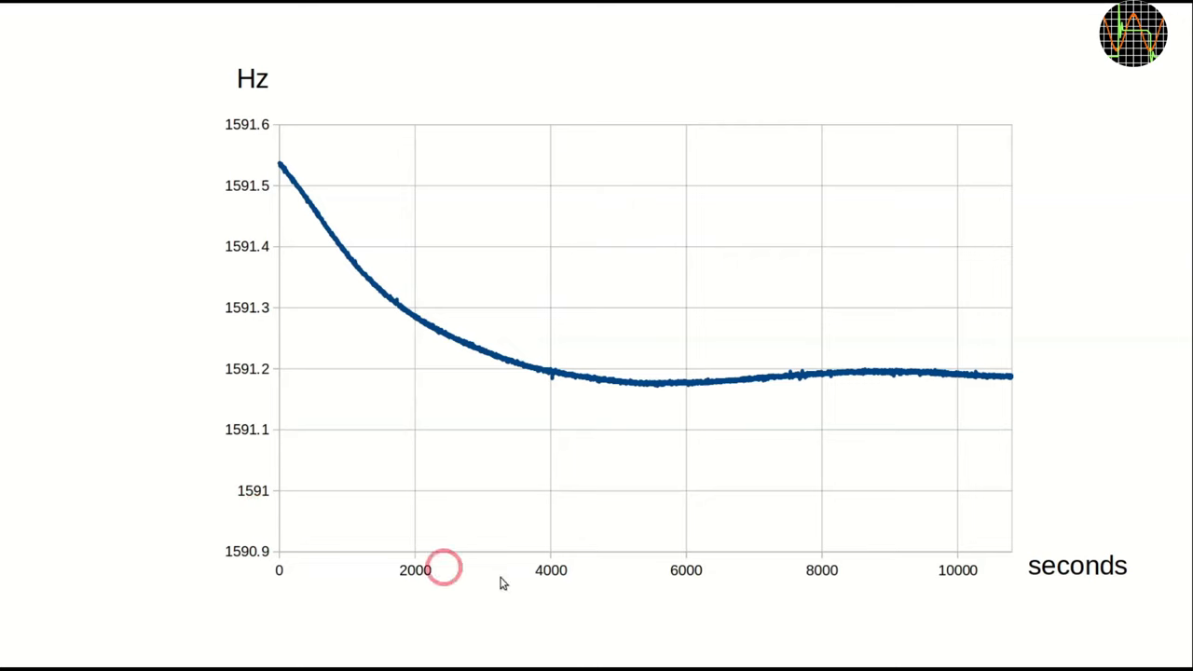
mouse_move(287, 191)
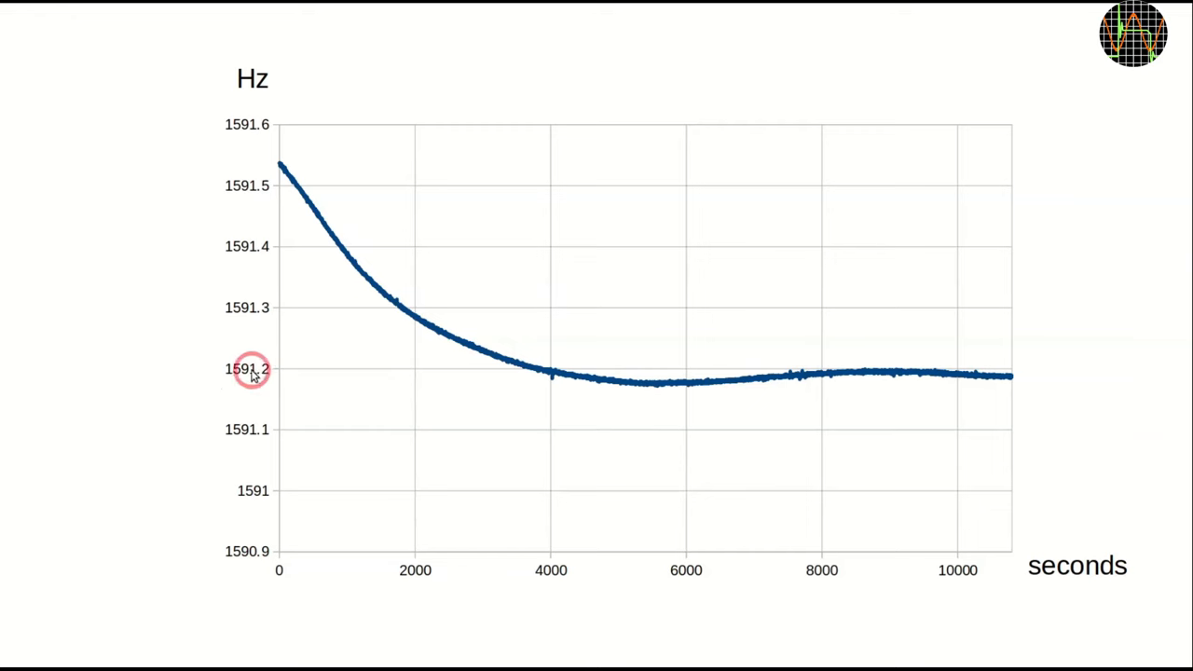
mouse_move(917, 374)
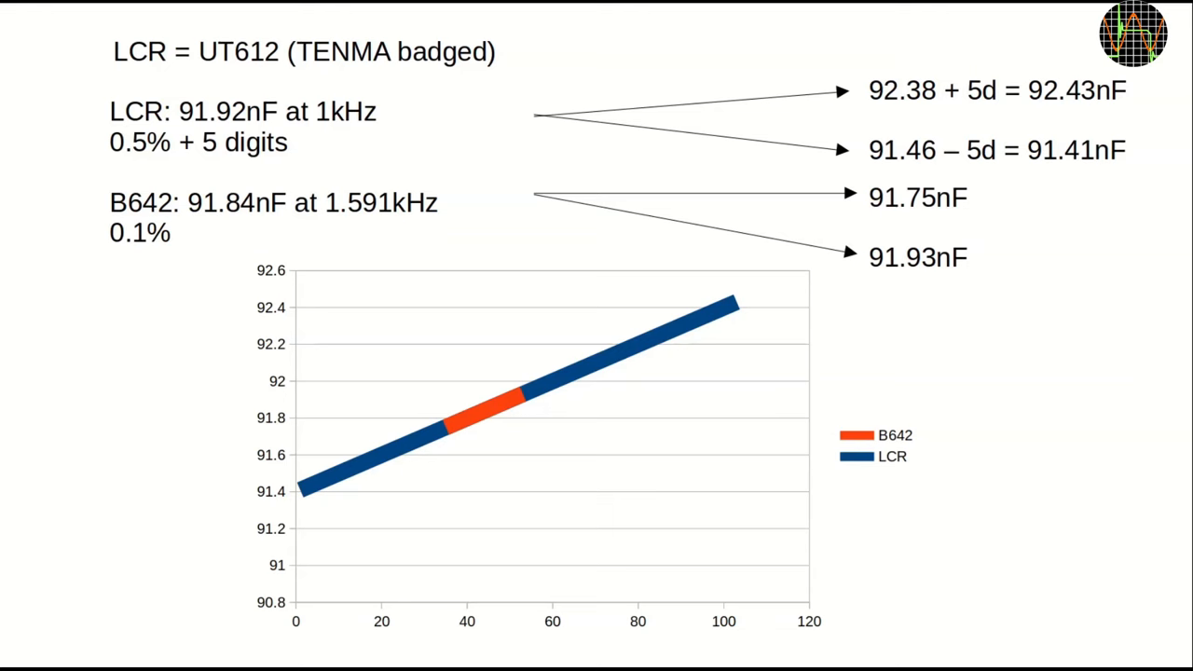
left_click(139, 144)
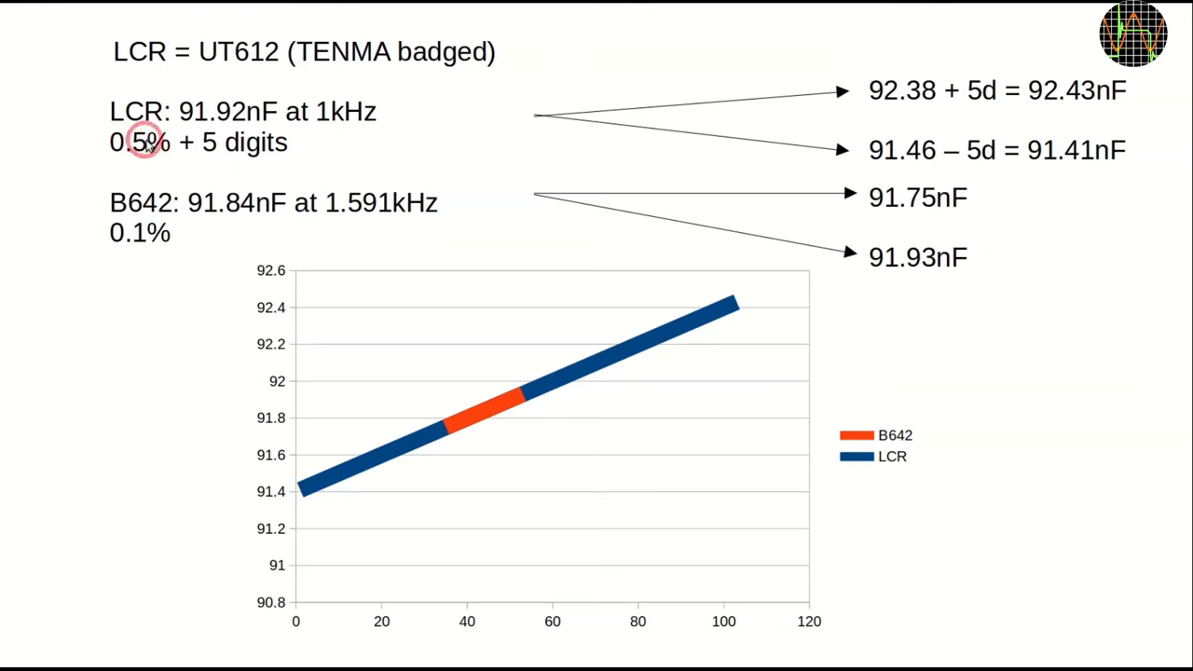
mouse_move(228, 148)
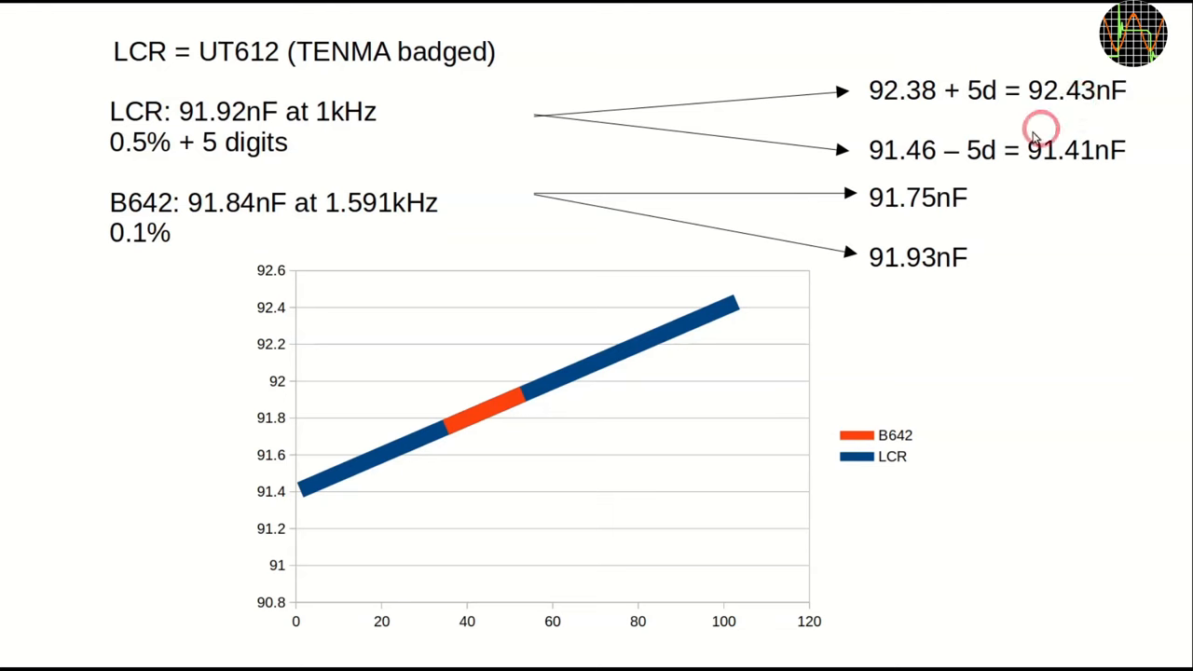
mouse_move(158, 239)
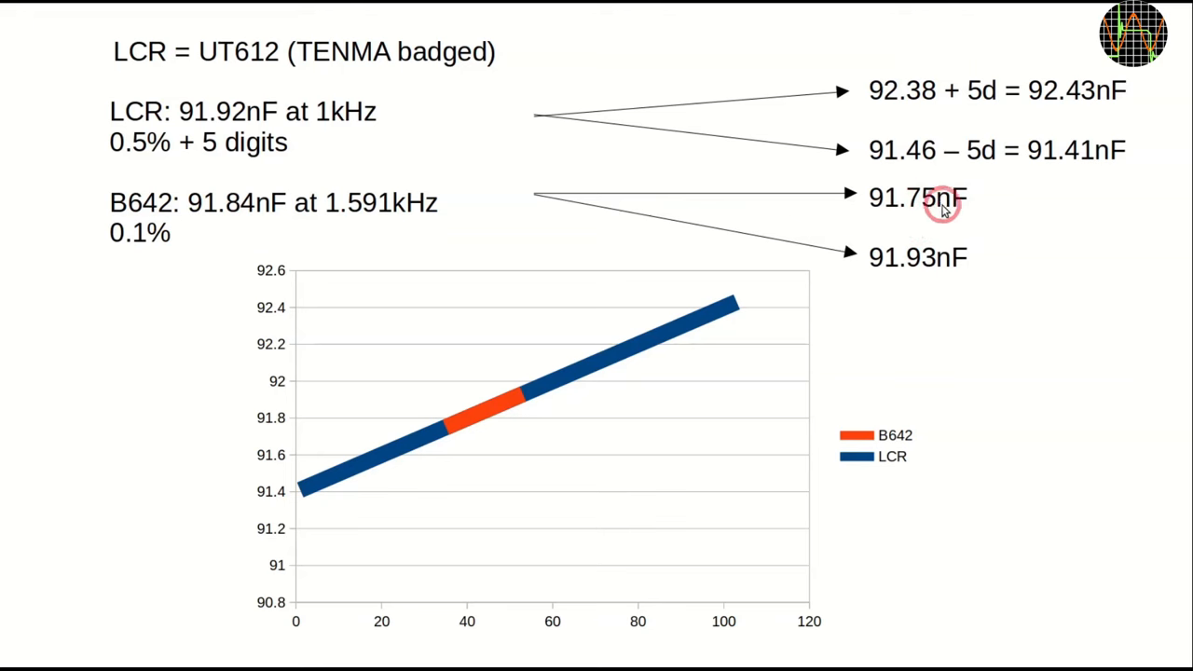
mouse_move(932, 264)
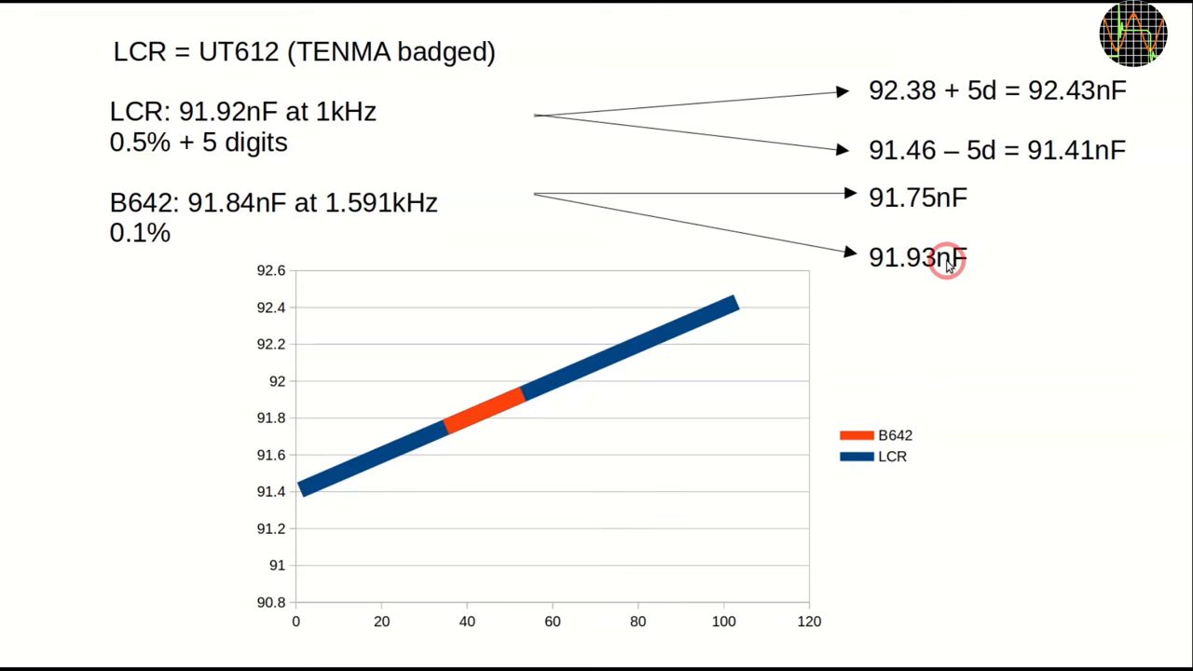
mouse_move(936, 269)
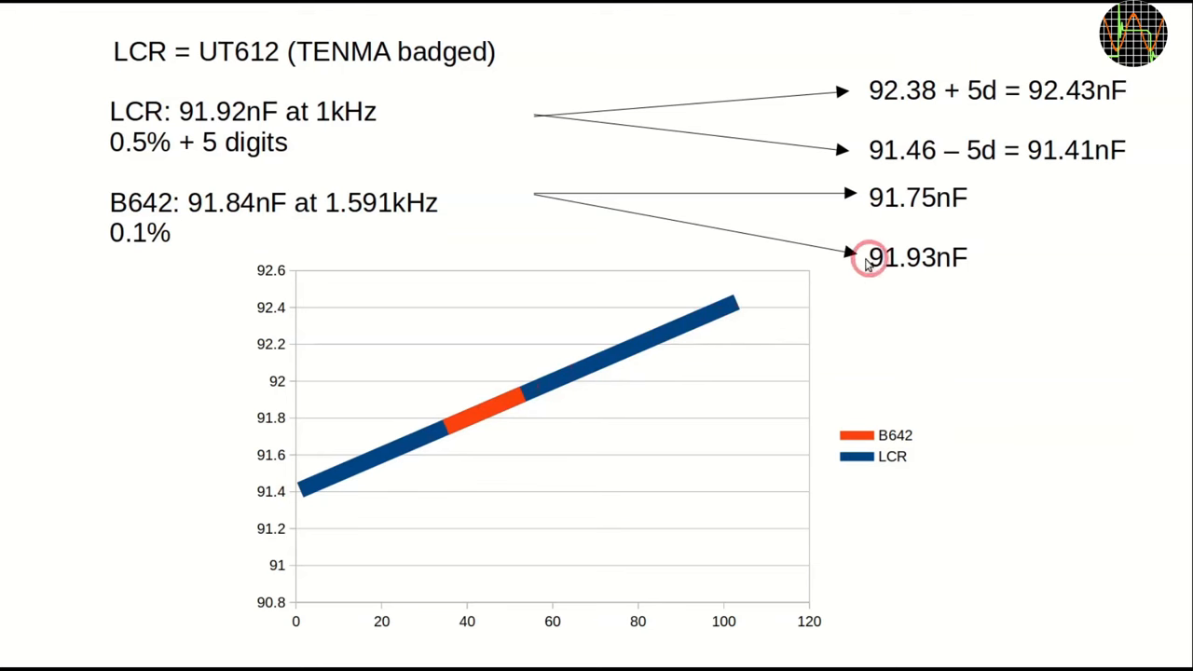
mouse_move(109, 556)
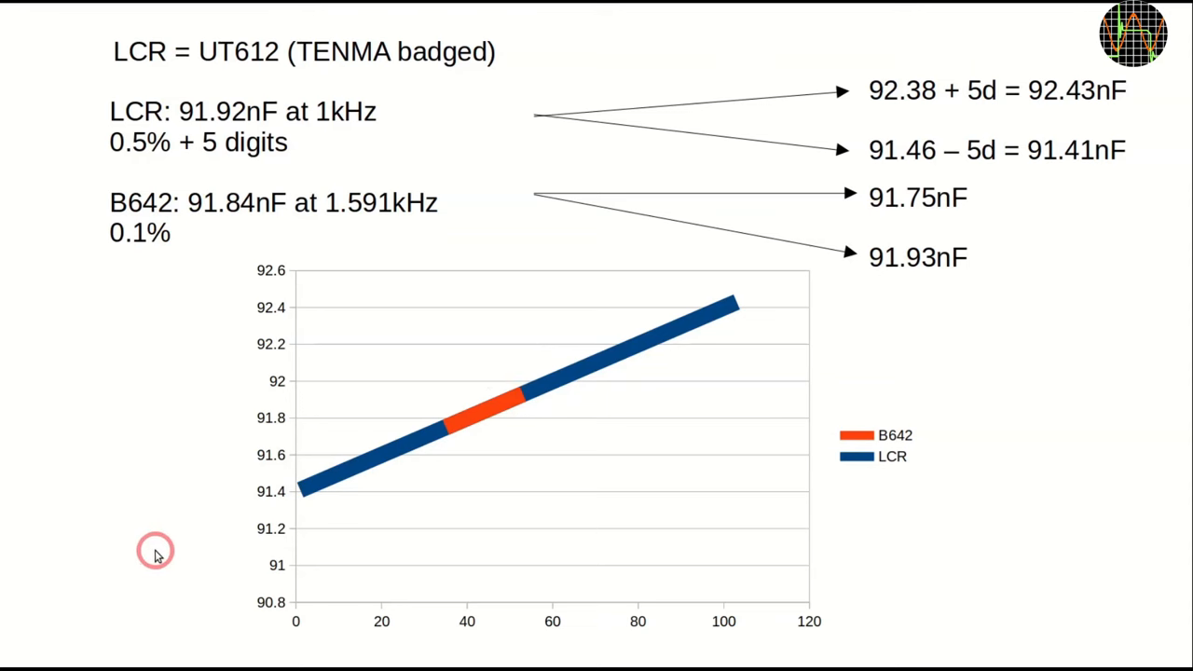
mouse_move(469, 459)
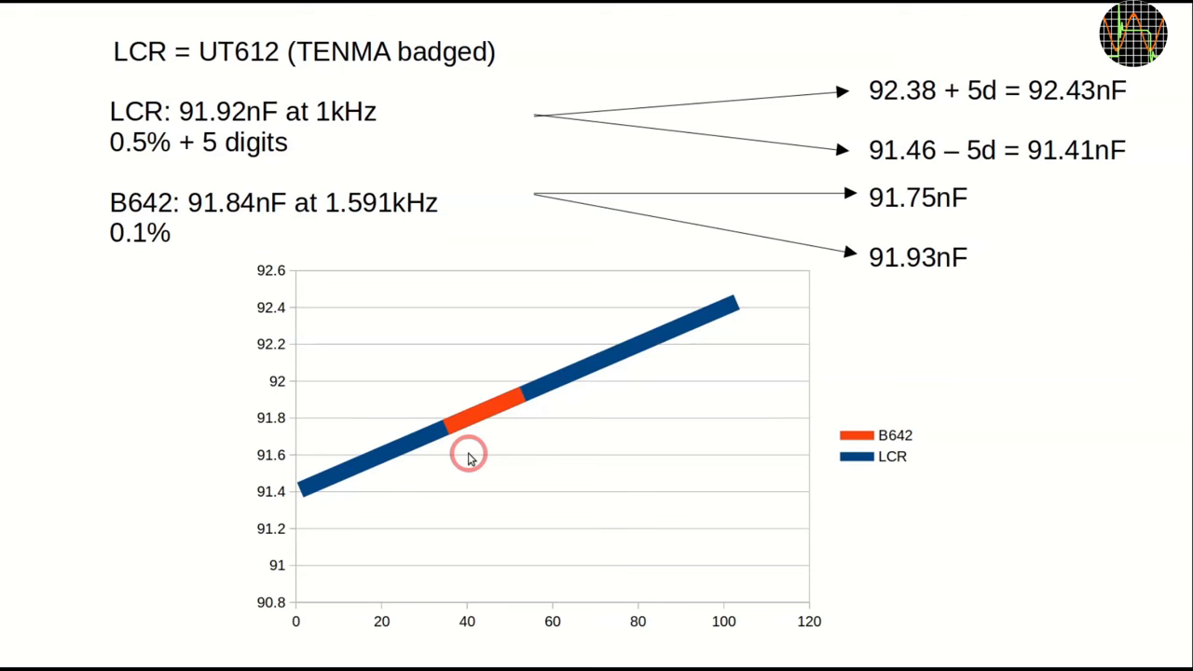